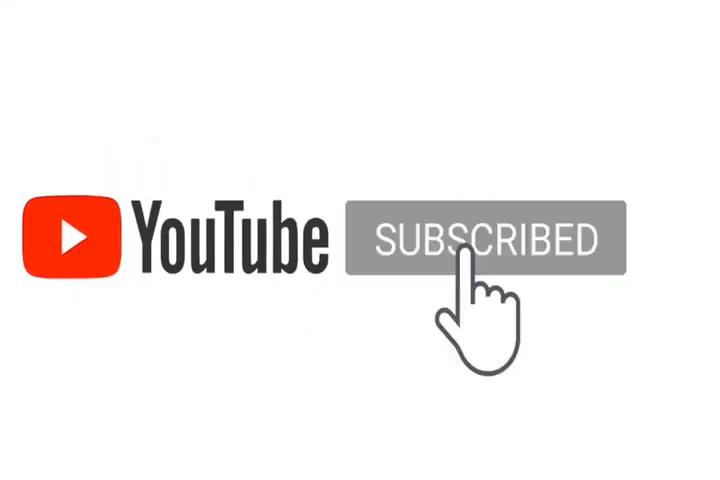
pyautogui.click(473, 240)
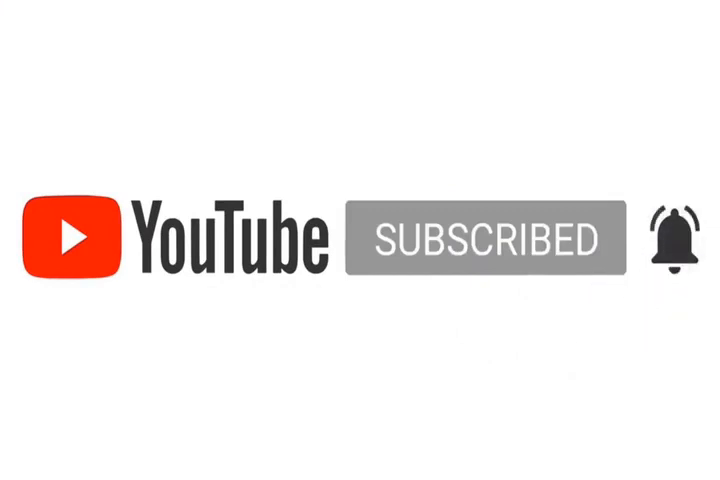